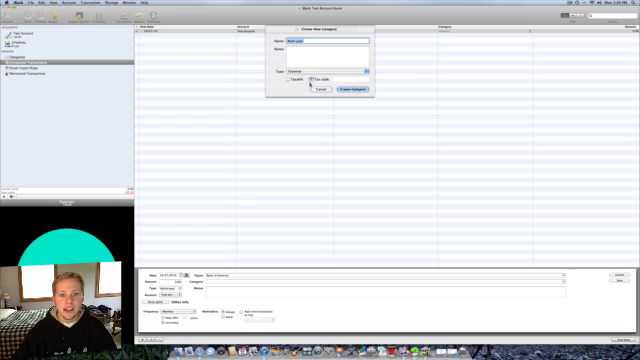
Confirm creating the 'Auto Loan' Expense category for the Bank of America withdrawal
click(355, 90)
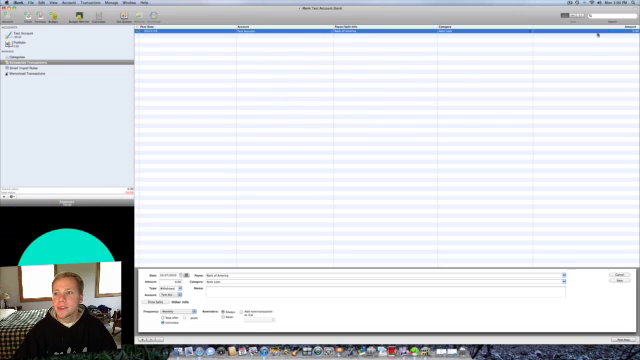